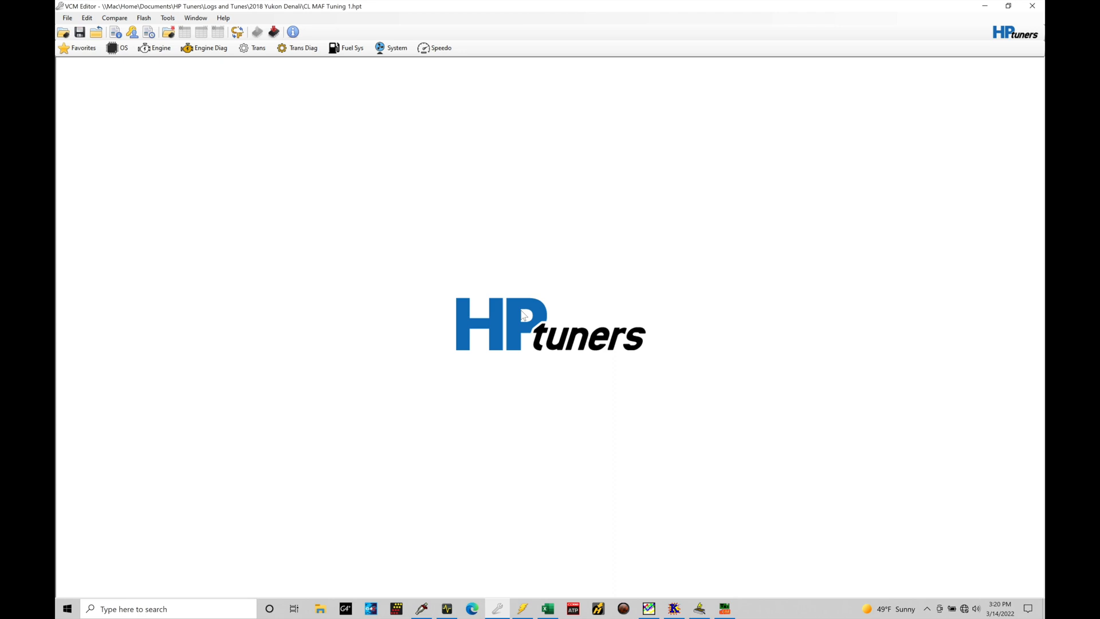
mouse_move(162, 93)
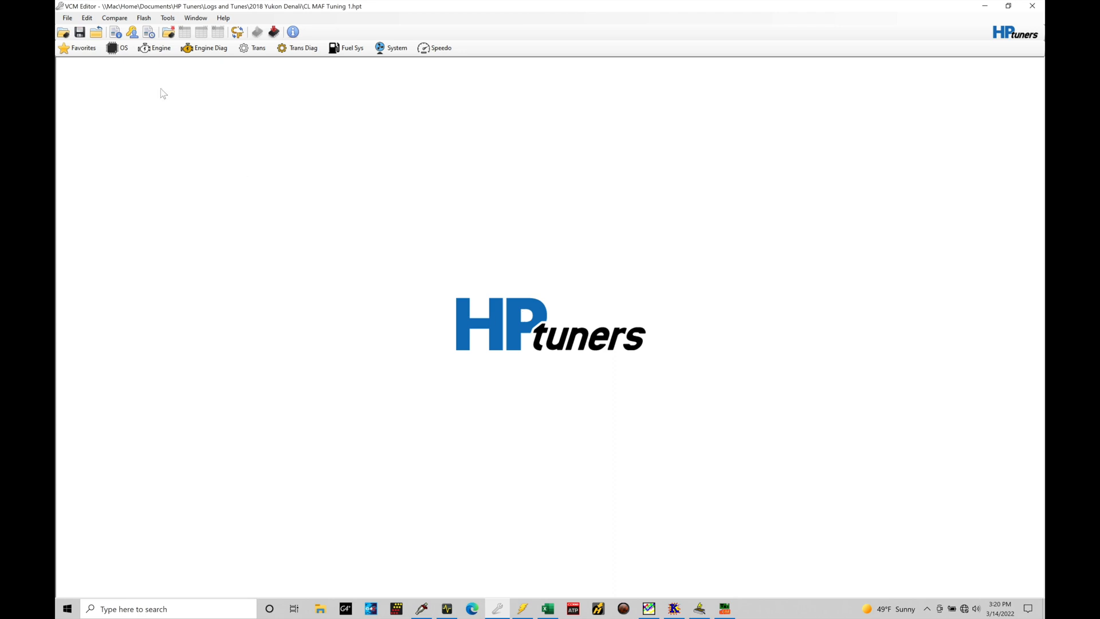
Show the Engine editor's Spark > Advance settings listing the base spark tables
click(155, 48)
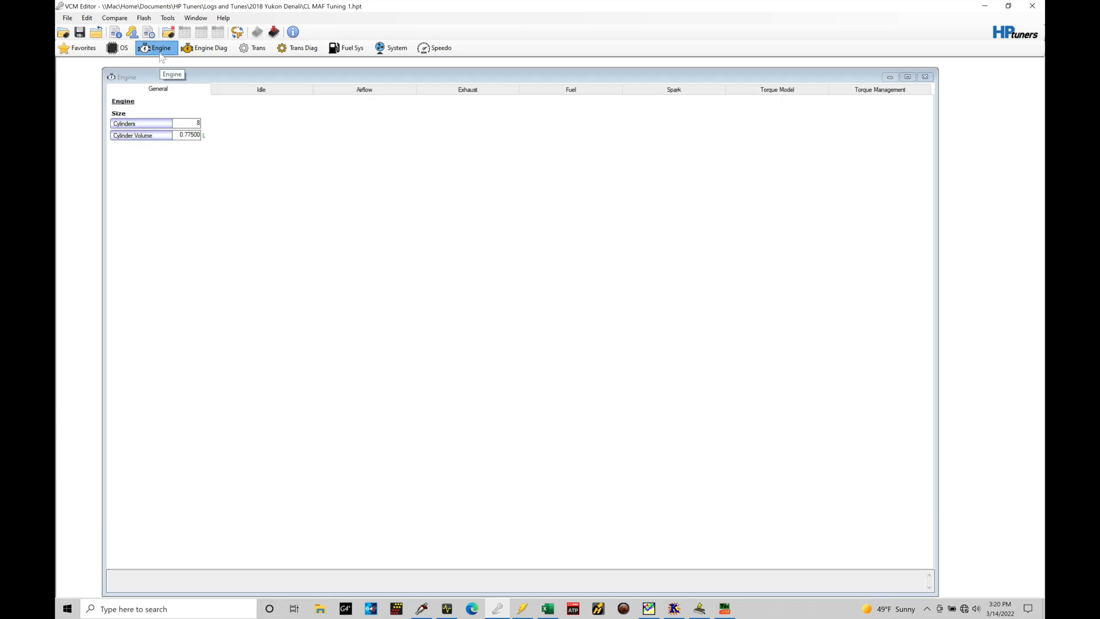
mouse_move(570, 90)
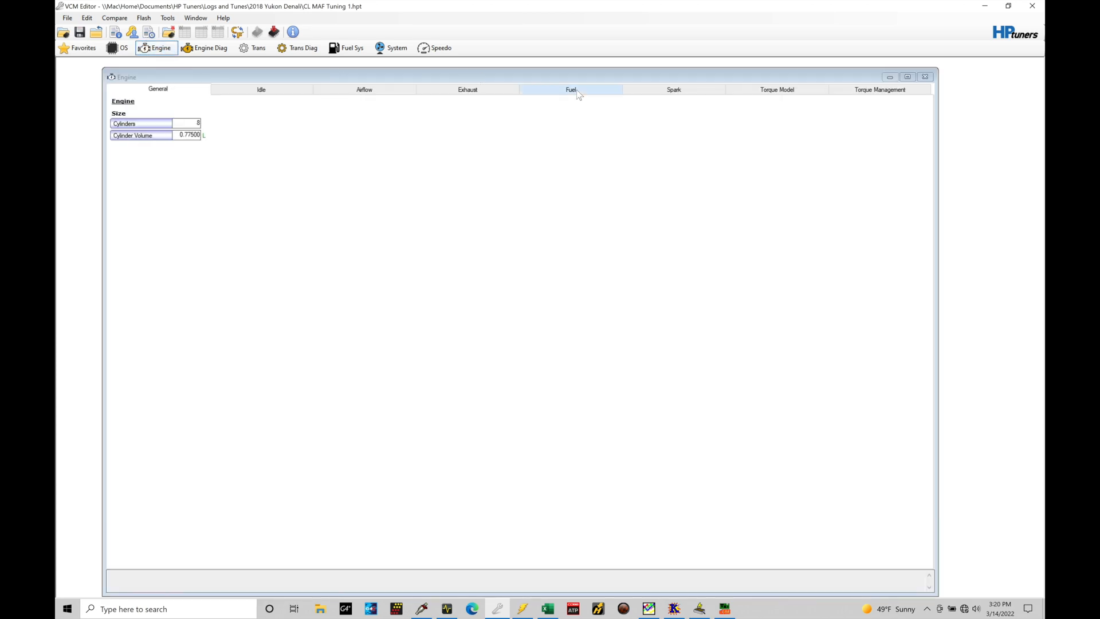
click(672, 89)
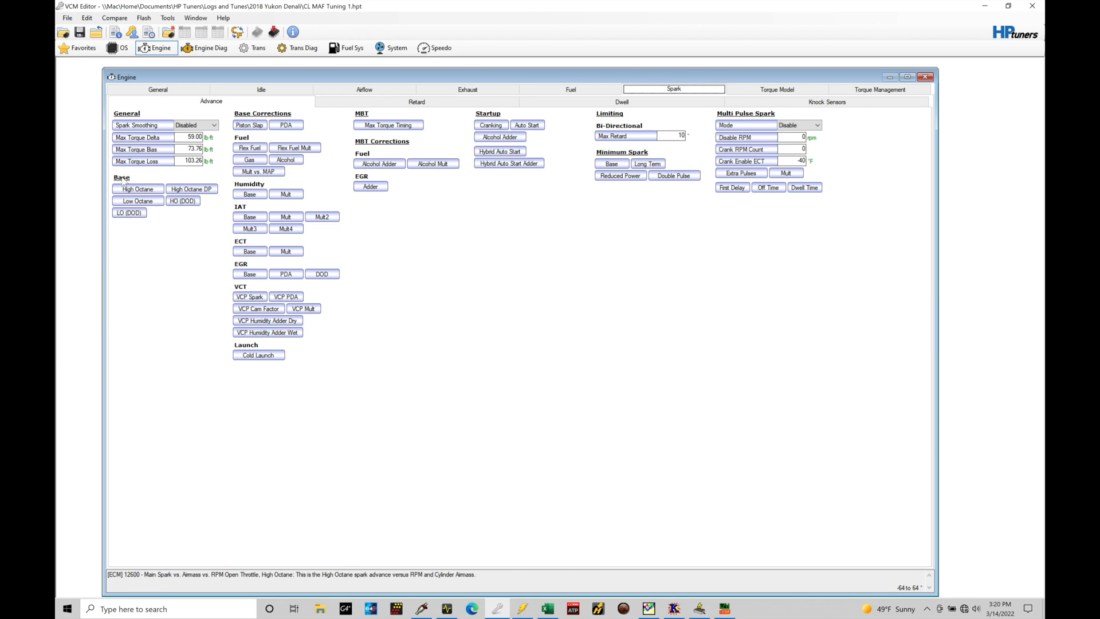
click(130, 213)
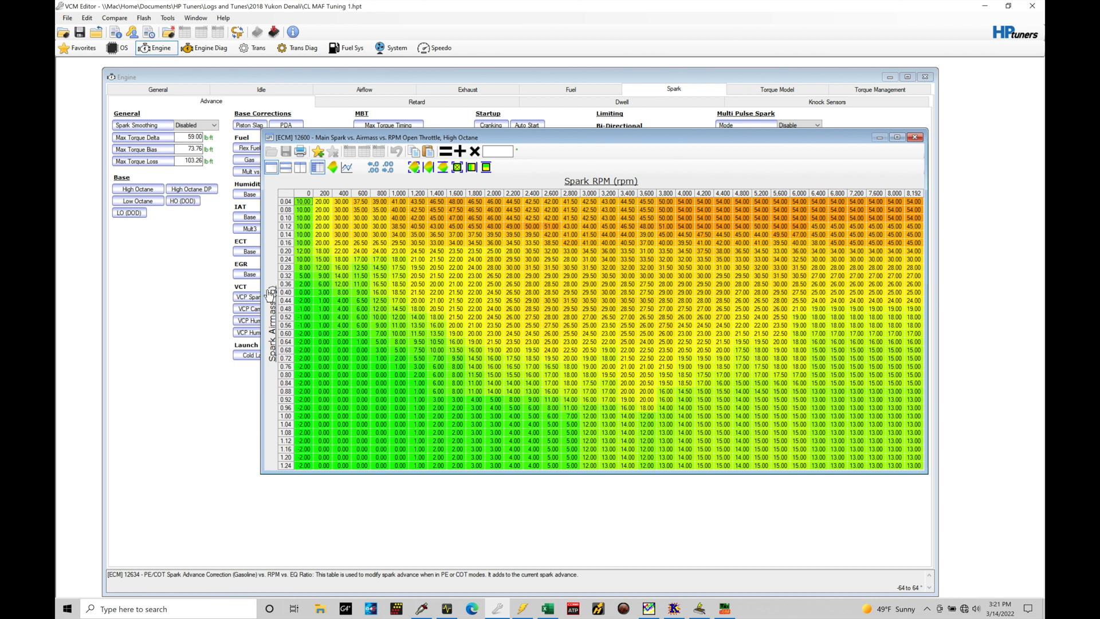
mouse_move(281, 295)
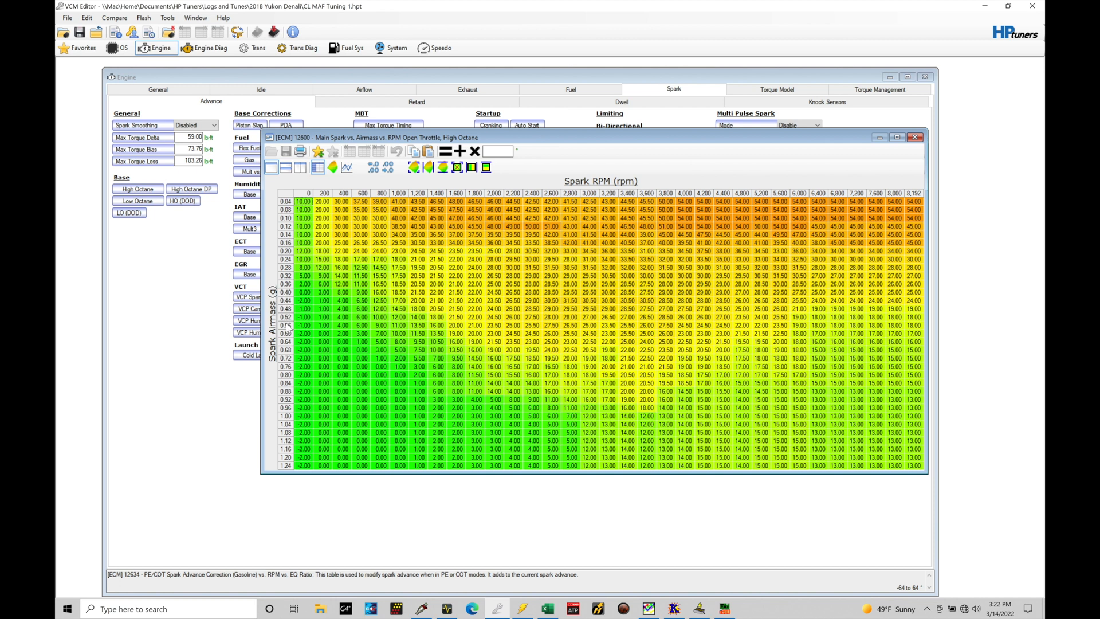
mouse_move(288, 366)
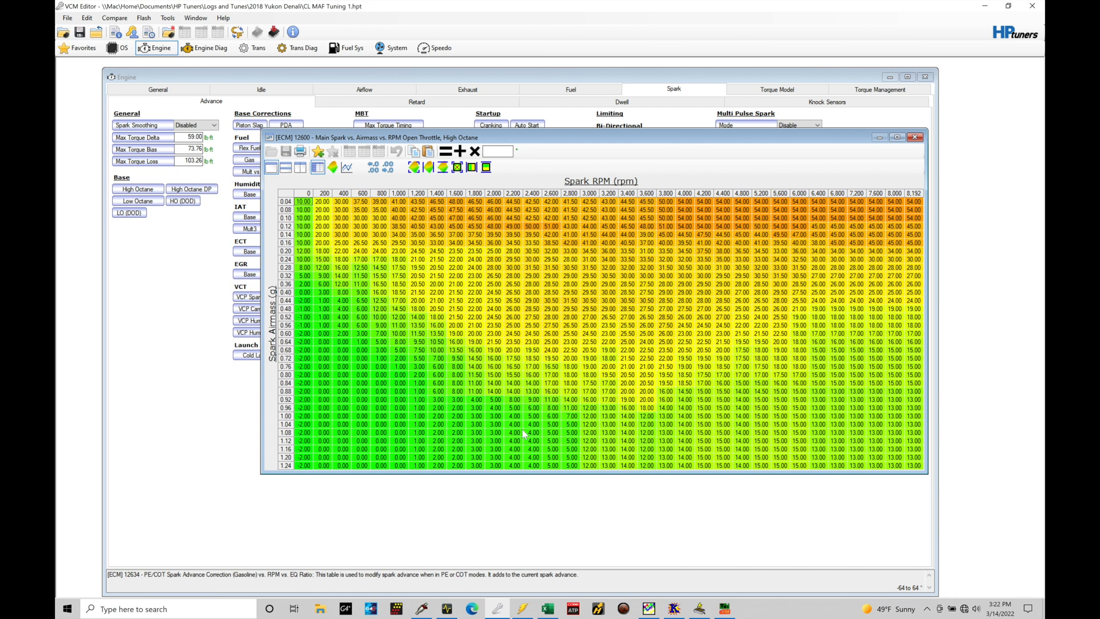
mouse_move(555, 443)
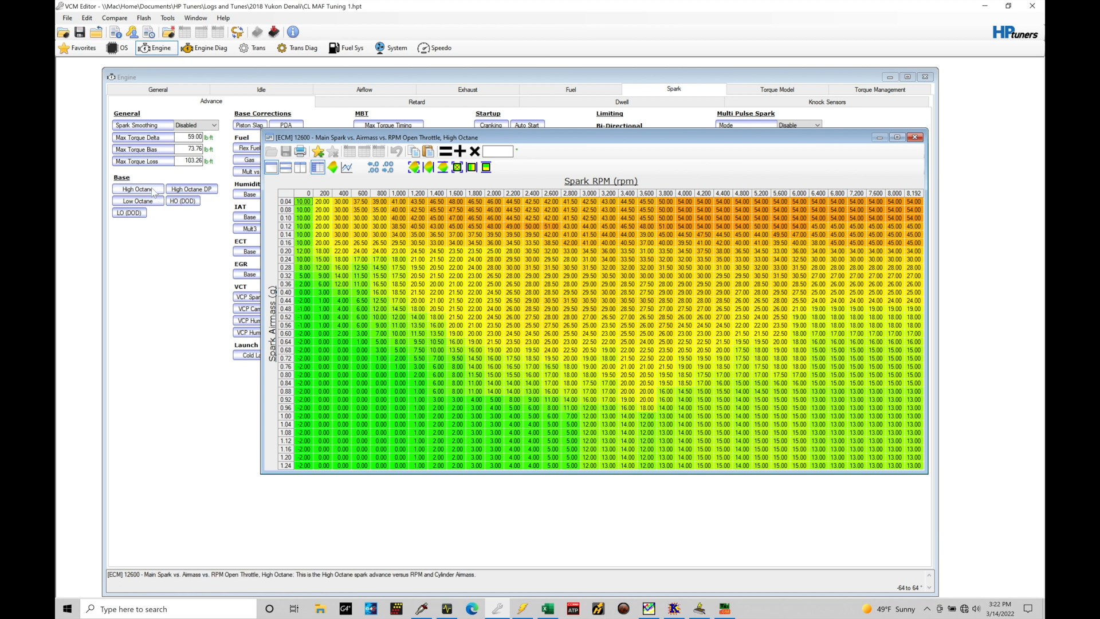
click(137, 201)
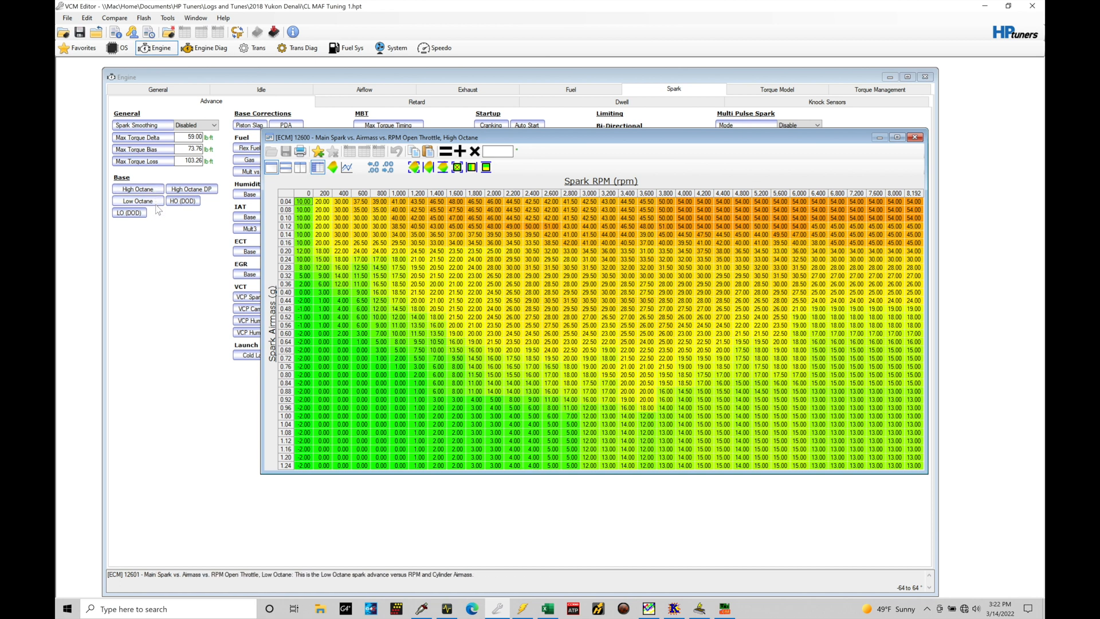